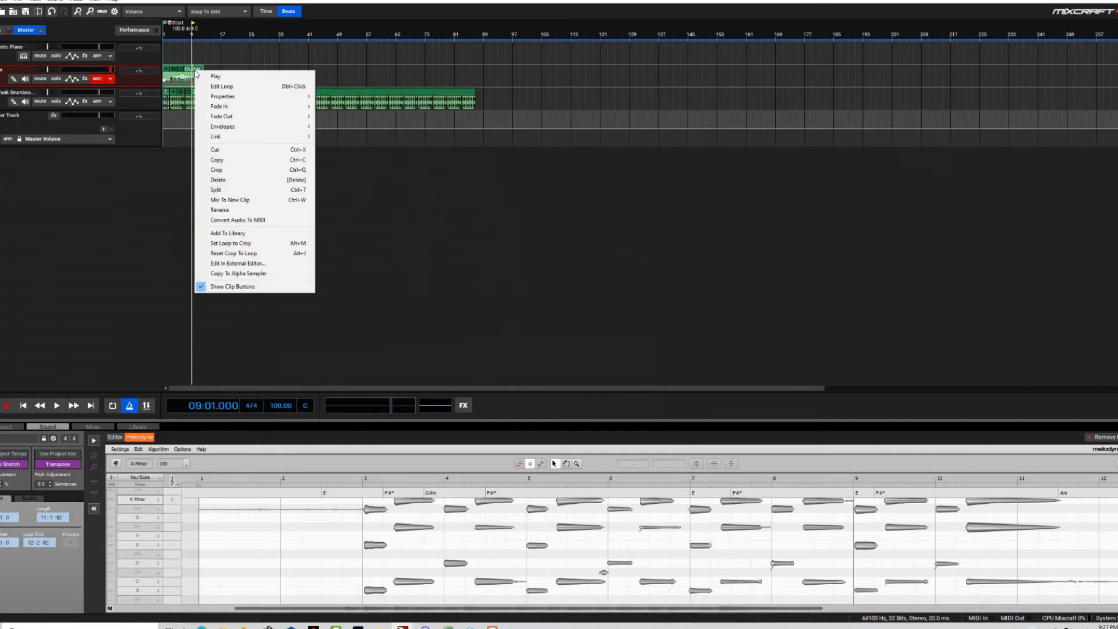
mouse_move(235, 190)
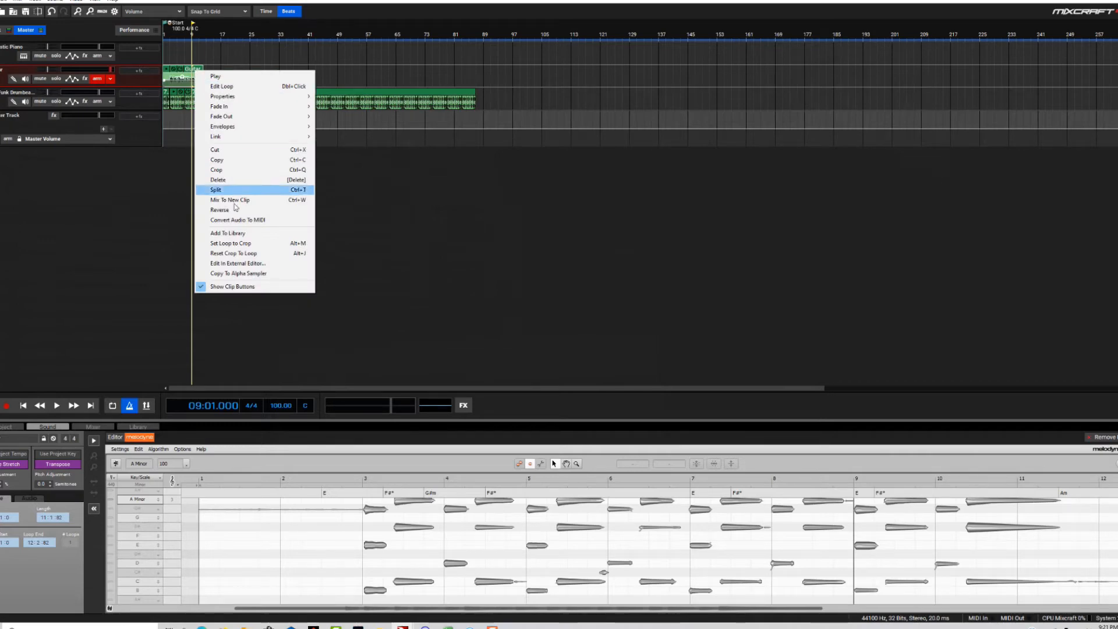
mouse_move(236, 221)
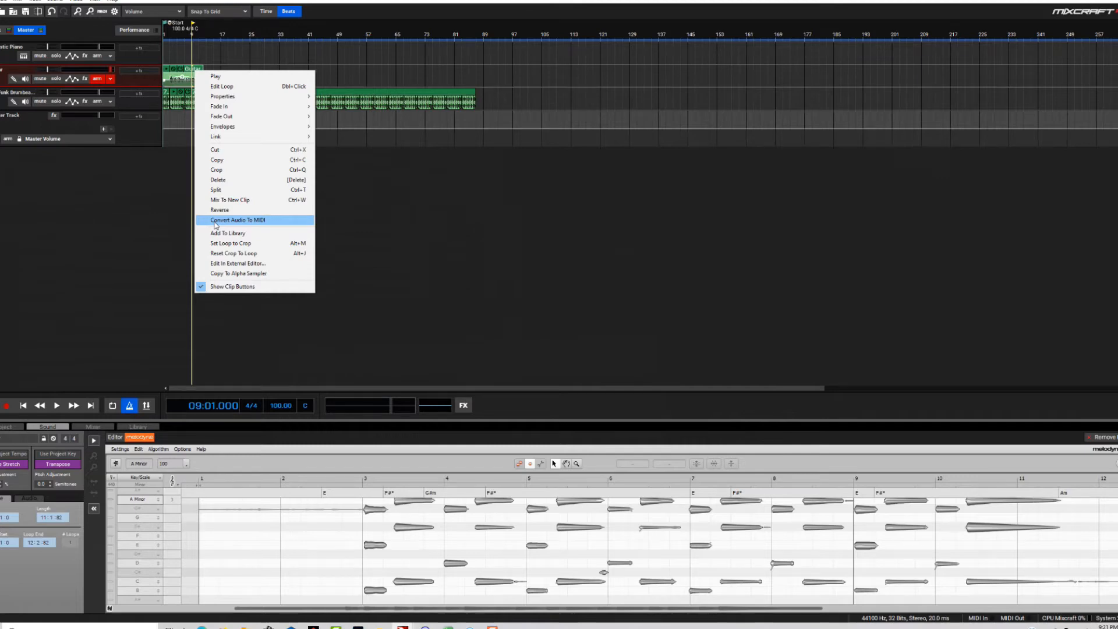
Choose Convert Audio To MIDI for the Guitar clip, generating a MIDI clip on a track below
click(238, 220)
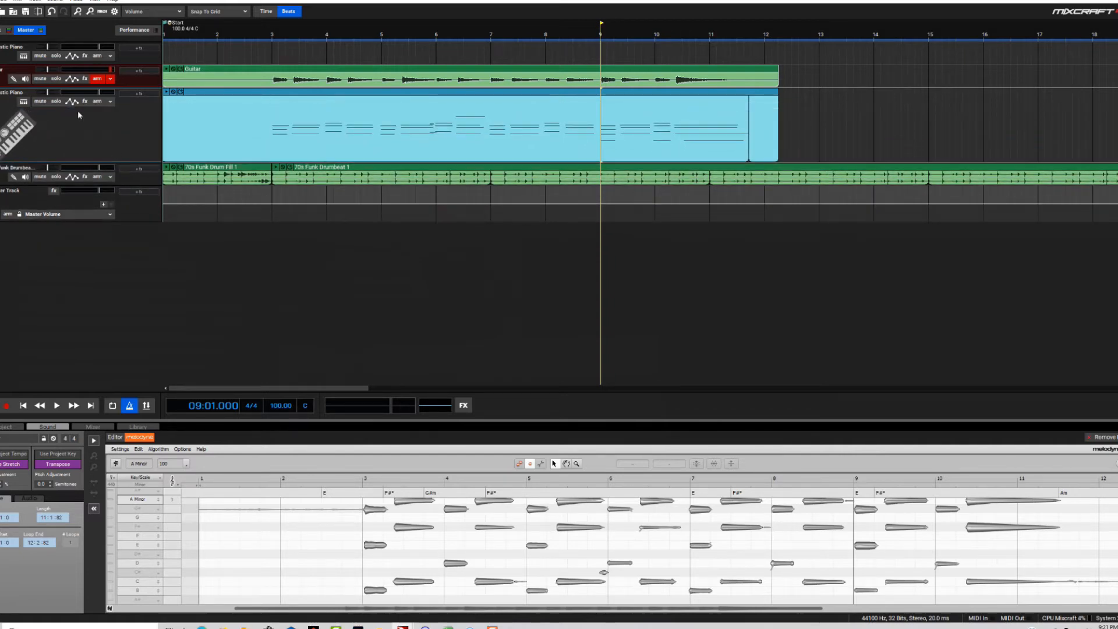
Select the newly created MIDI clip on the Acoustic Piano track
click(56, 100)
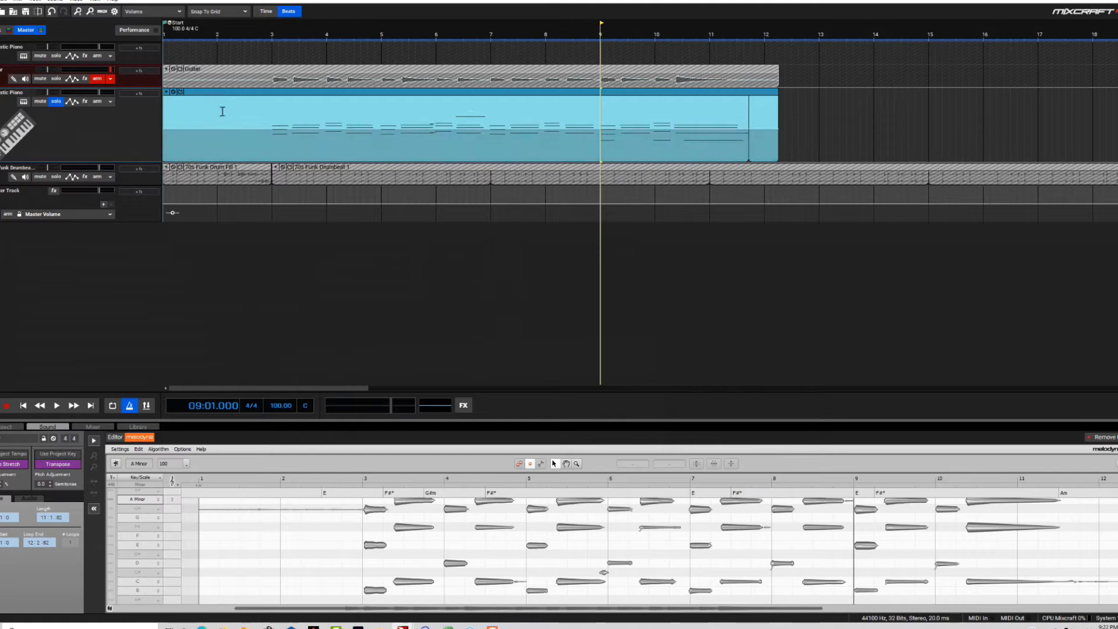